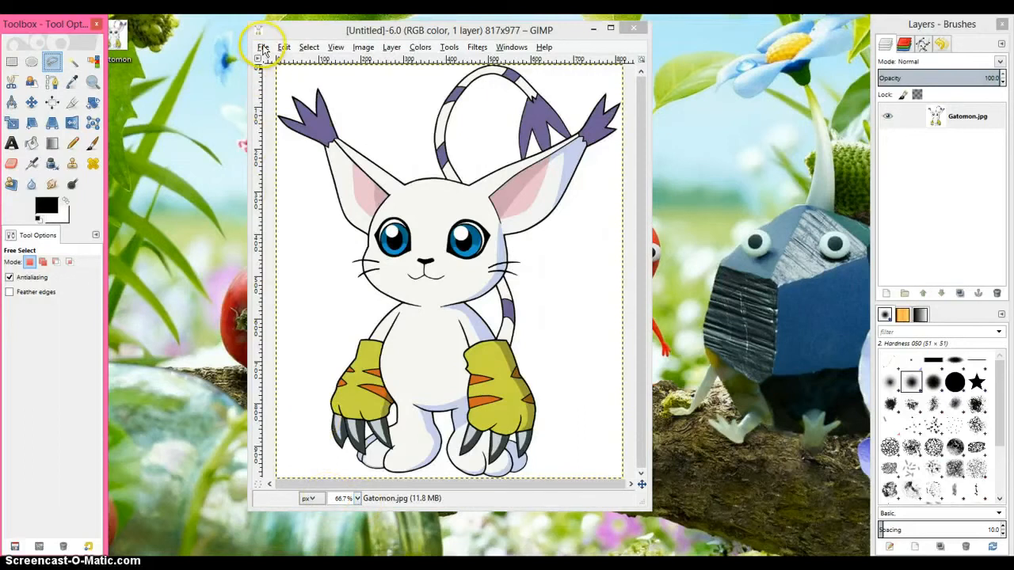
{"action": "mouse_move", "coordinate": [262, 62]}
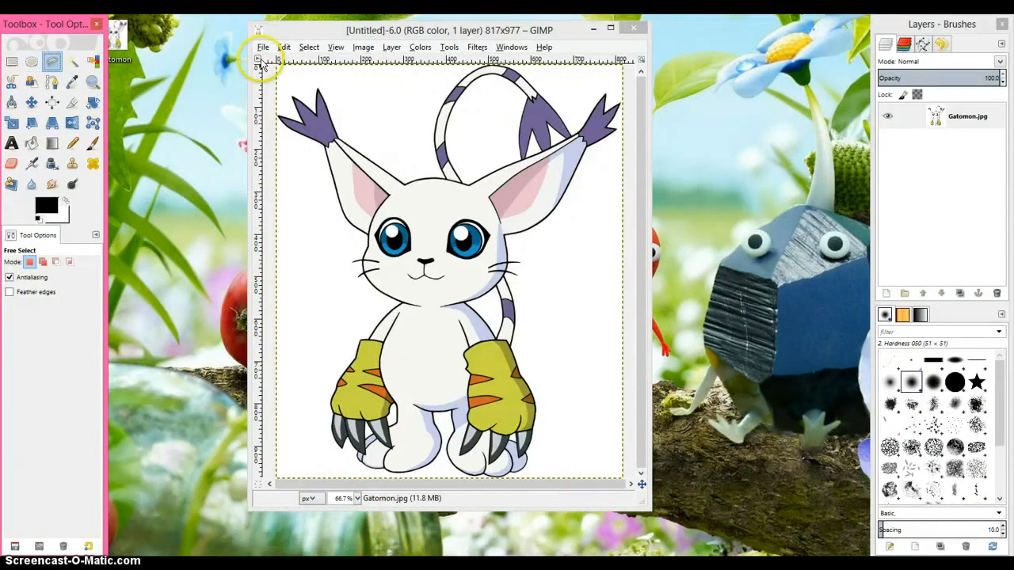
Zoom to 200% and trace free-select points along Gatomon's right cheek and ear.
{"action": "left_click", "coordinate": [262, 47]}
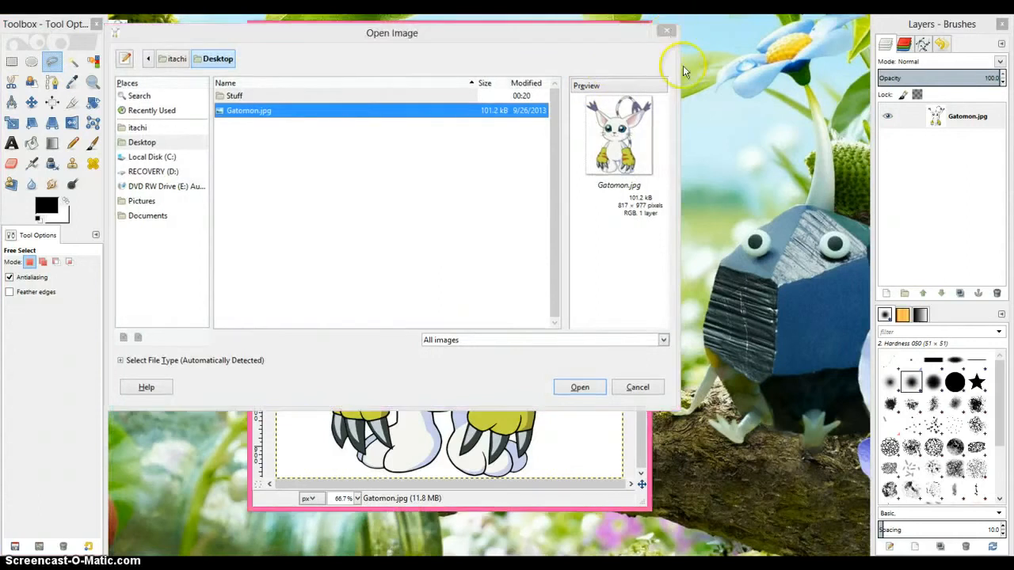
{"action": "left_click", "coordinate": [579, 386]}
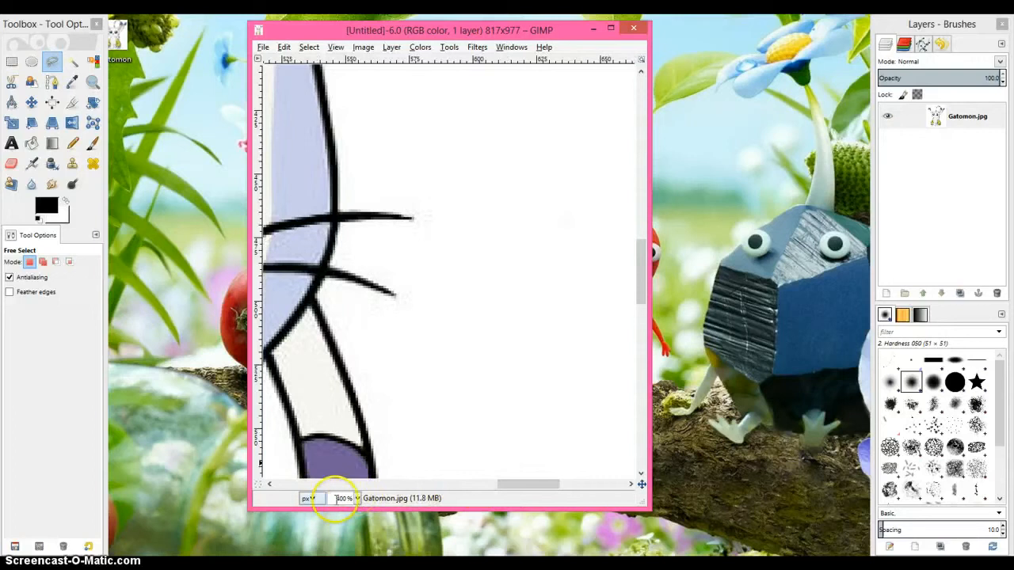
{"action": "left_click", "coordinate": [357, 499]}
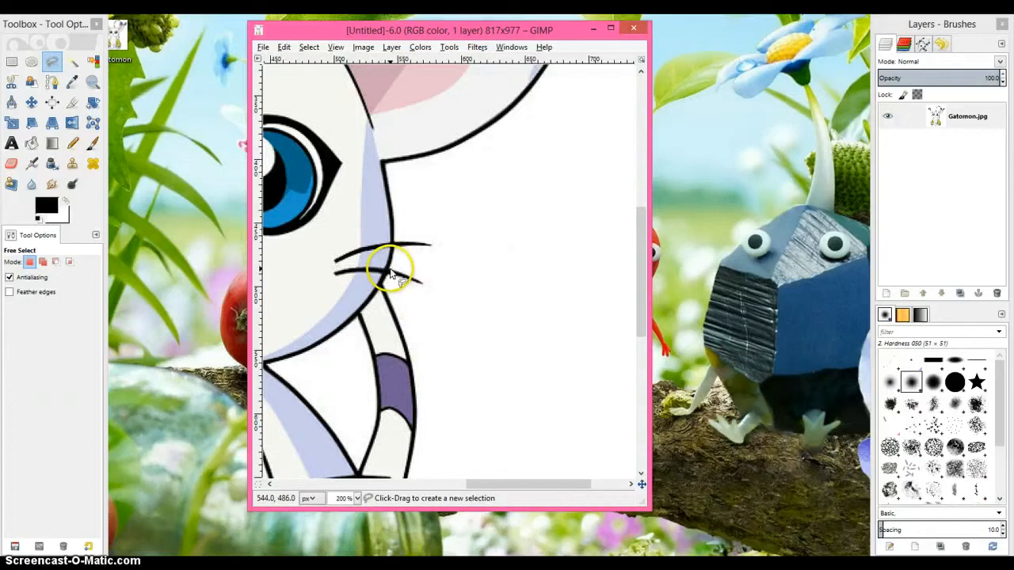
{"action": "mouse_move", "coordinate": [392, 273]}
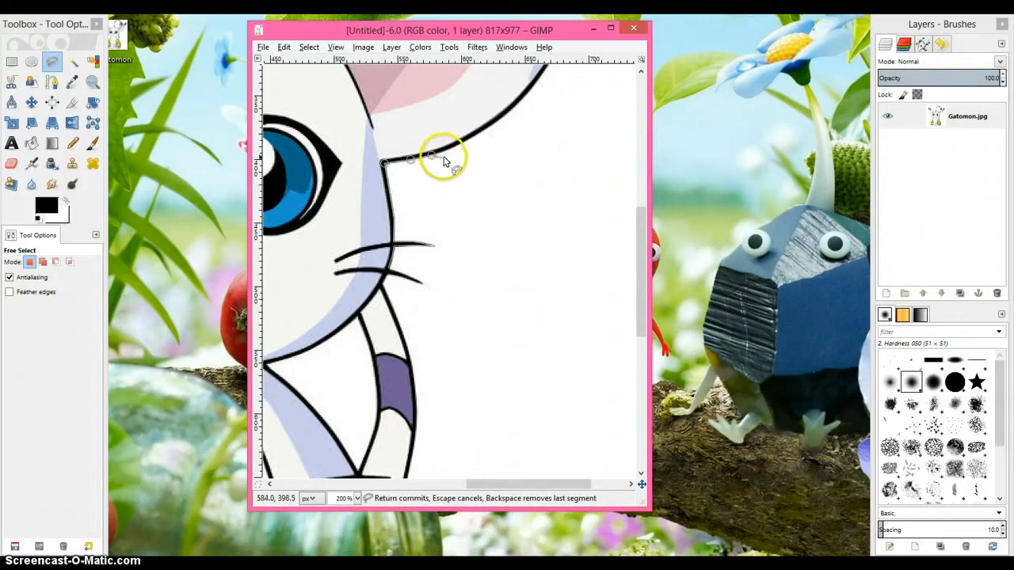
{"action": "left_click", "coordinate": [479, 130]}
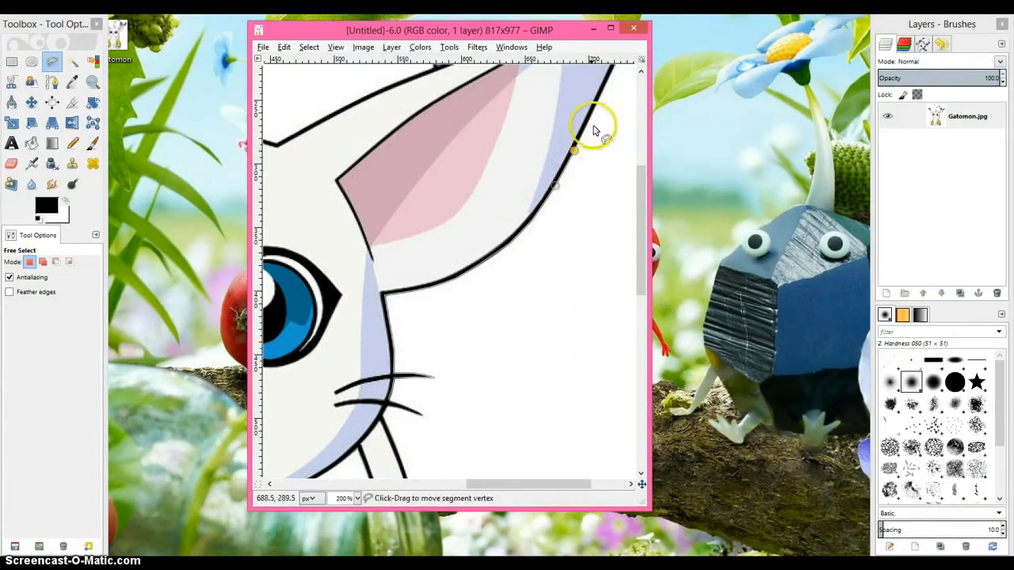
{"action": "left_click", "coordinate": [614, 83]}
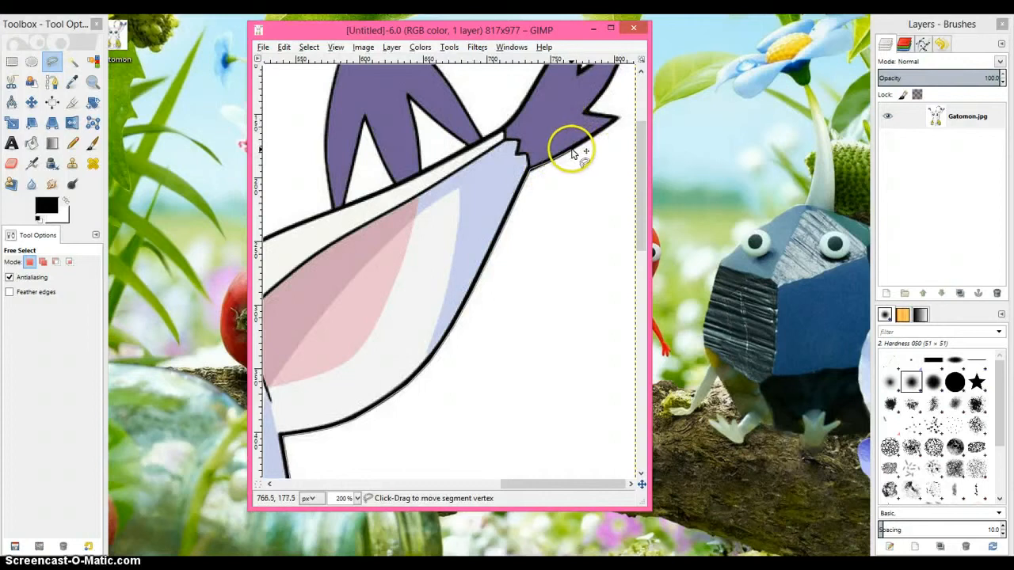
{"action": "mouse_move", "coordinate": [582, 151]}
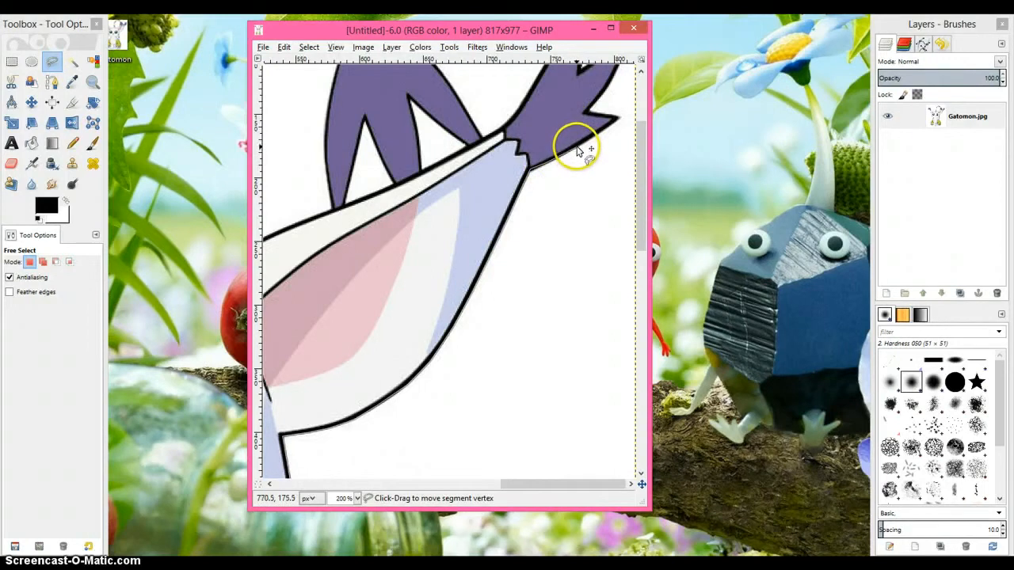
Extend the outline around the purple ear tuft's spikes and reposition the tuft-base point.
{"action": "left_click", "coordinate": [542, 167]}
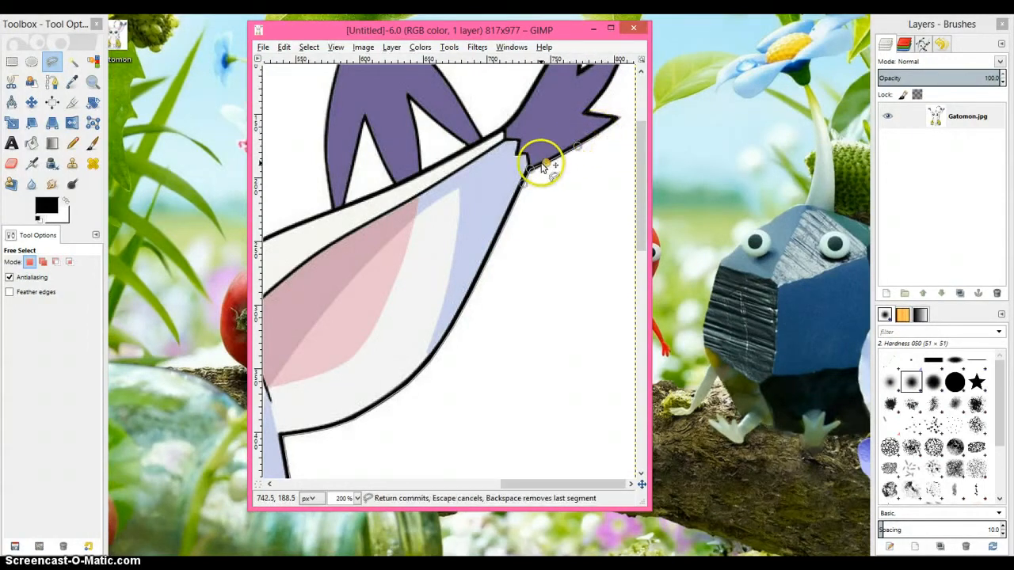
{"action": "left_click", "coordinate": [541, 162]}
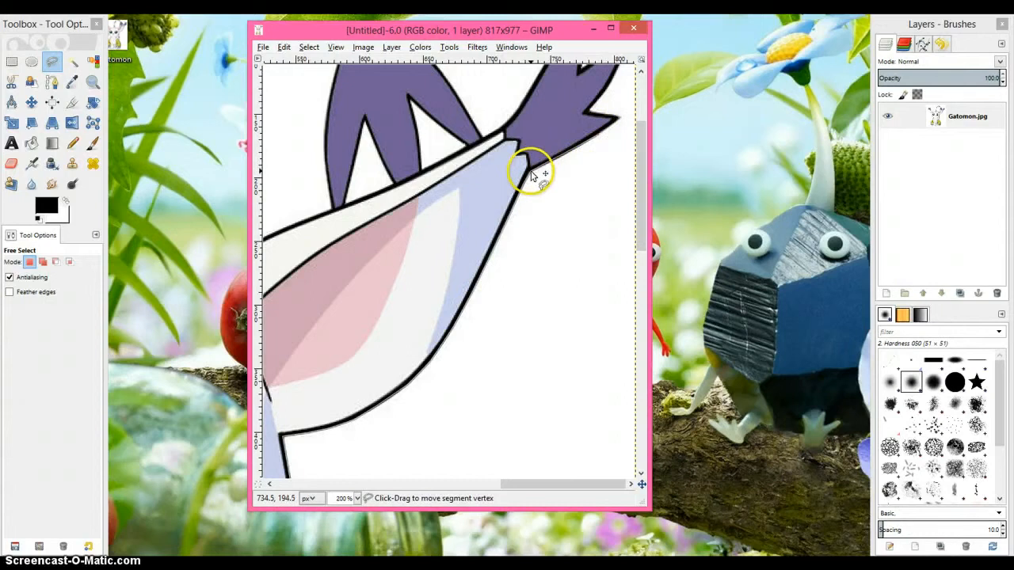
{"action": "left_click", "coordinate": [601, 131]}
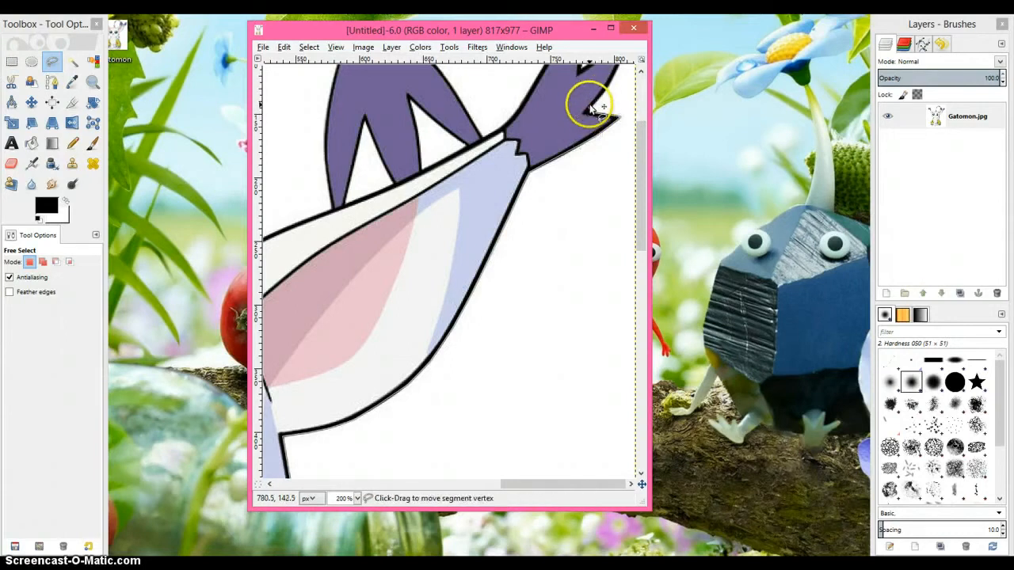
{"action": "left_click", "coordinate": [602, 95]}
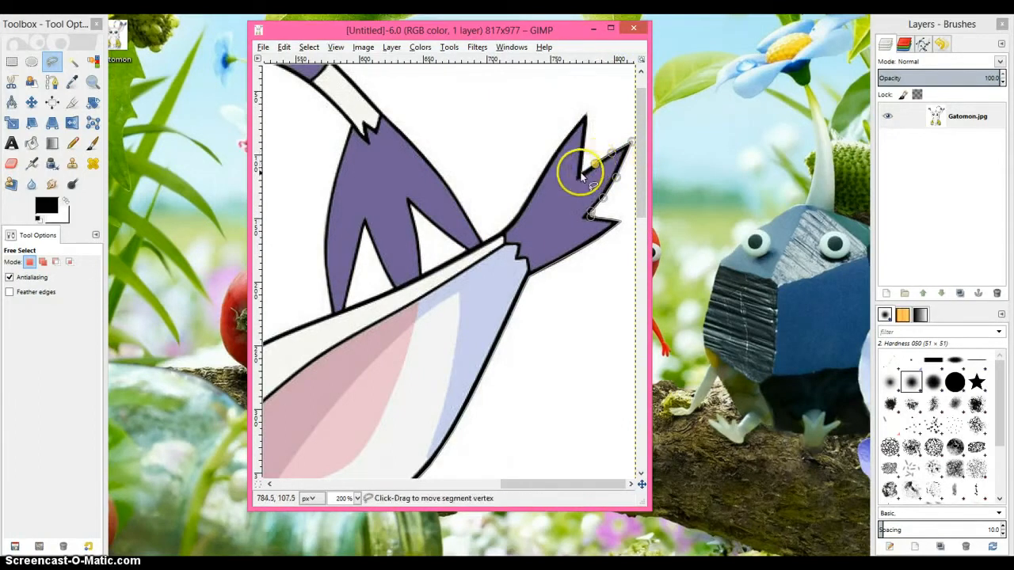
{"action": "left_click", "coordinate": [586, 173]}
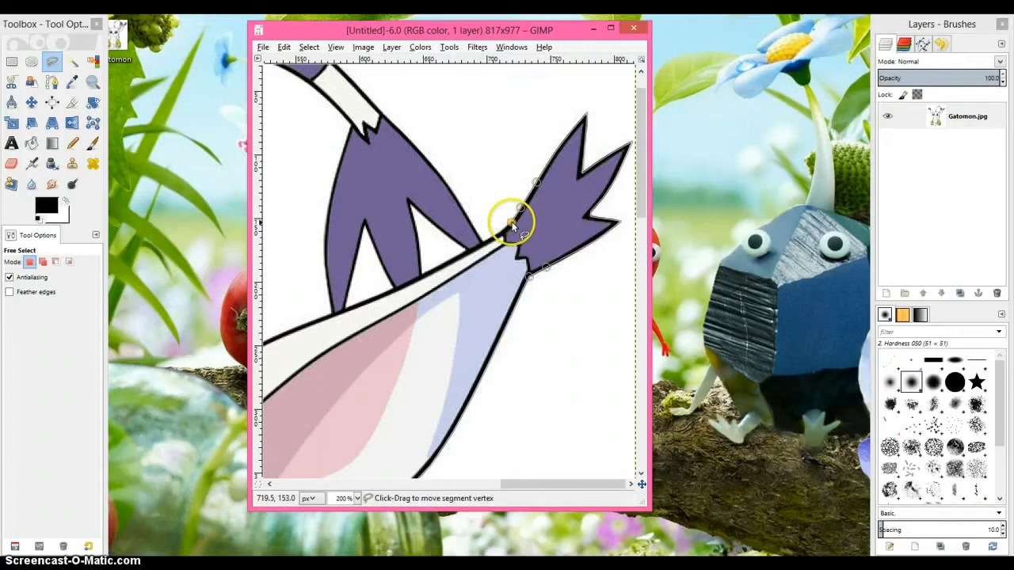
{"action": "left_click_drag", "start_coordinate": [511, 222], "coordinate": [483, 242]}
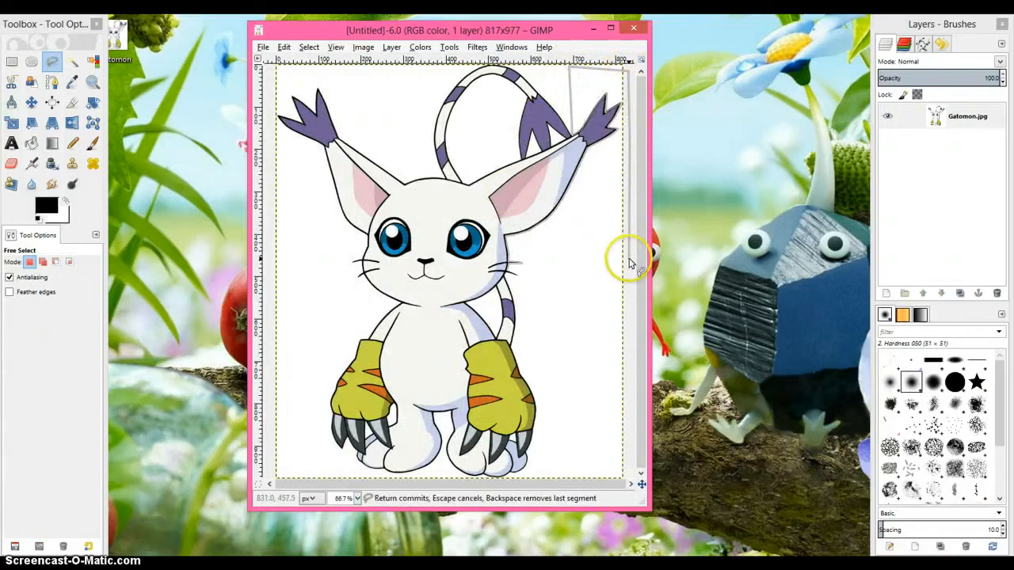
Add a point along the right edge and close the outline at its start.
{"action": "left_click", "coordinate": [511, 269]}
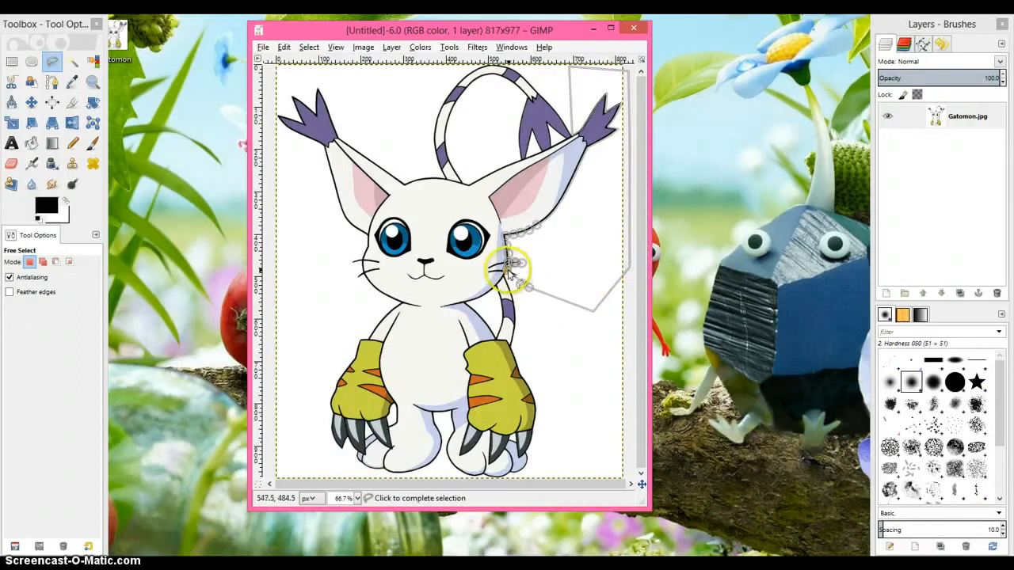
{"action": "left_click", "coordinate": [510, 273]}
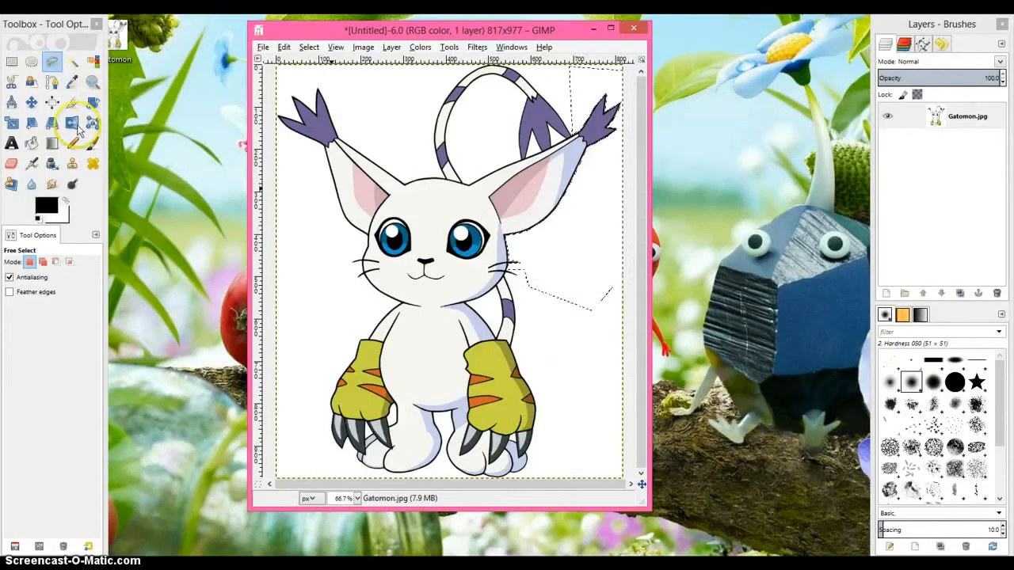
Clear the selected white background beside Gatomon's right ear to transparency.
{"action": "left_click", "coordinate": [391, 47]}
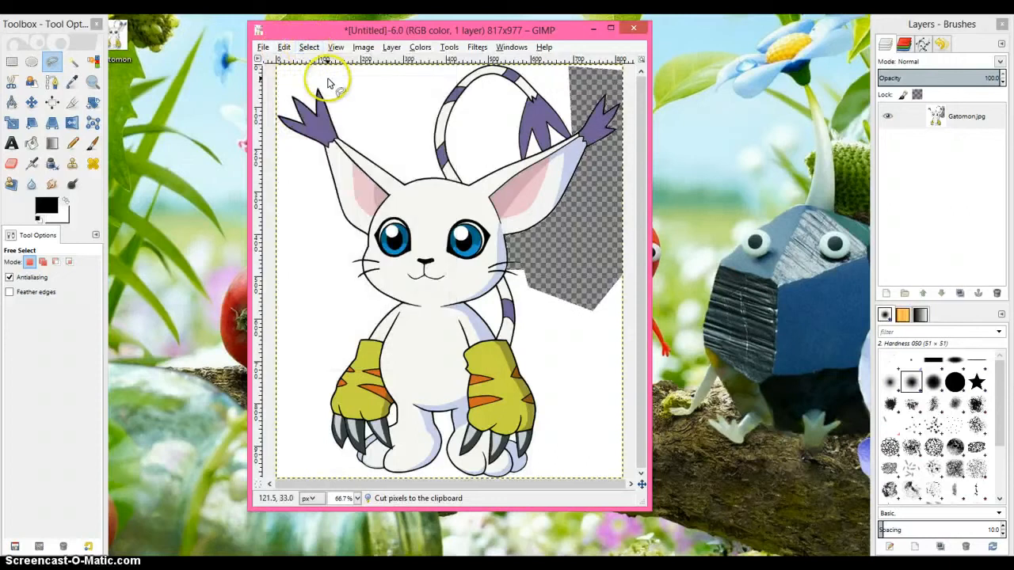
{"action": "left_click", "coordinate": [31, 102]}
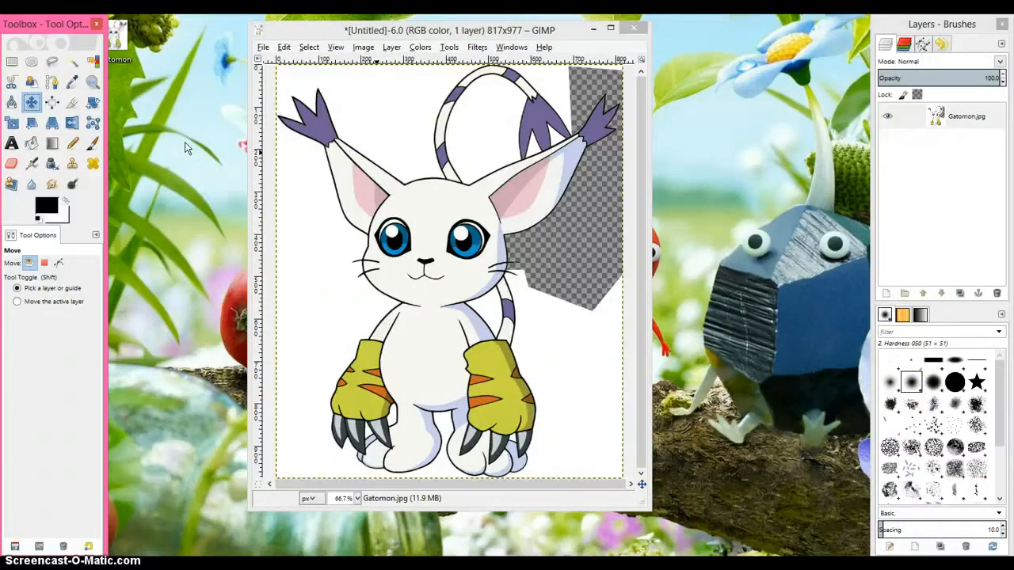
{"action": "mouse_move", "coordinate": [452, 140]}
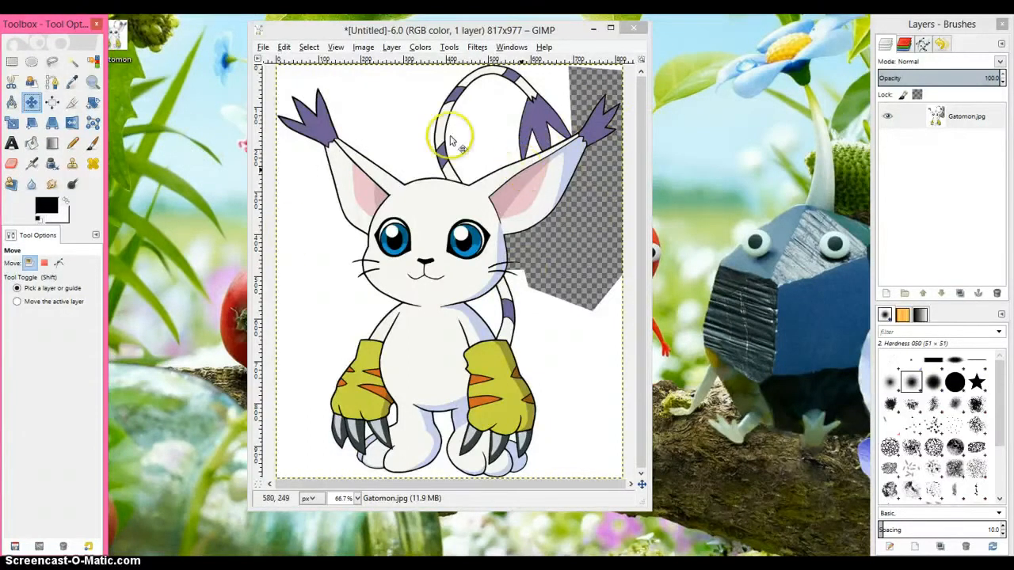
{"action": "left_click", "coordinate": [263, 47]}
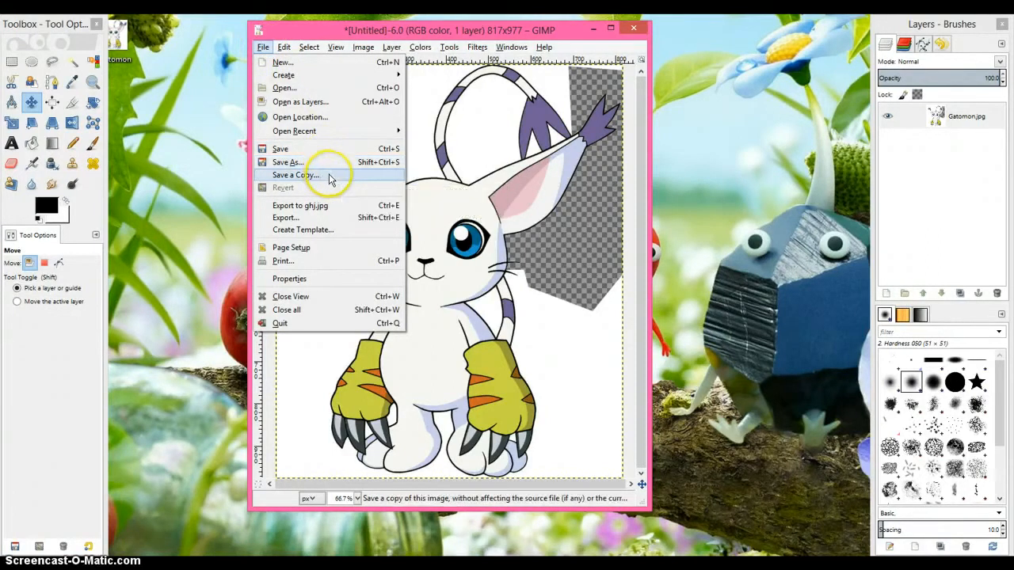
{"action": "mouse_move", "coordinate": [300, 205]}
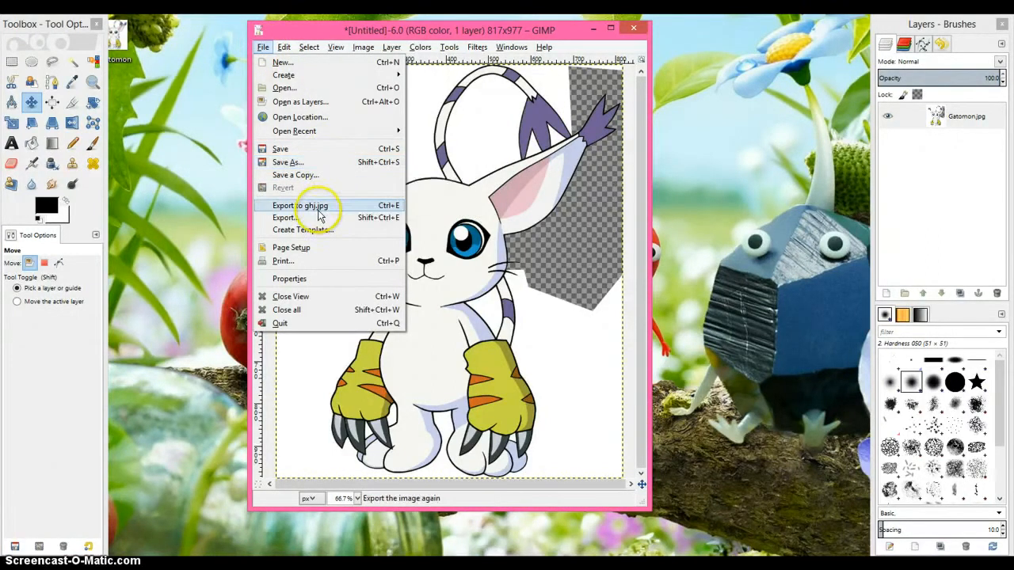
Export the image as render1.png to the Desktop folder.
{"action": "left_click", "coordinate": [285, 218]}
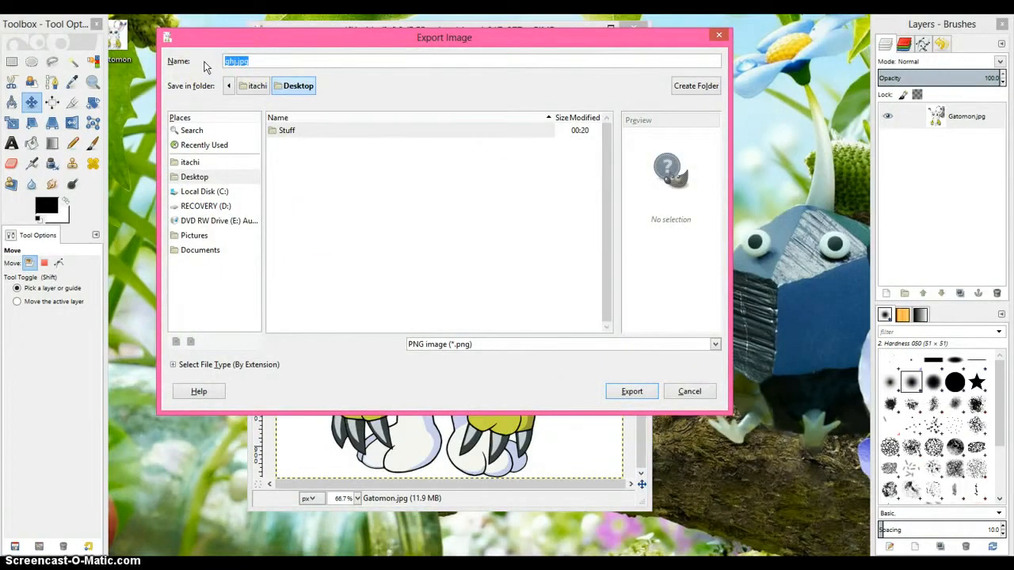
{"action": "type", "text": "render"}
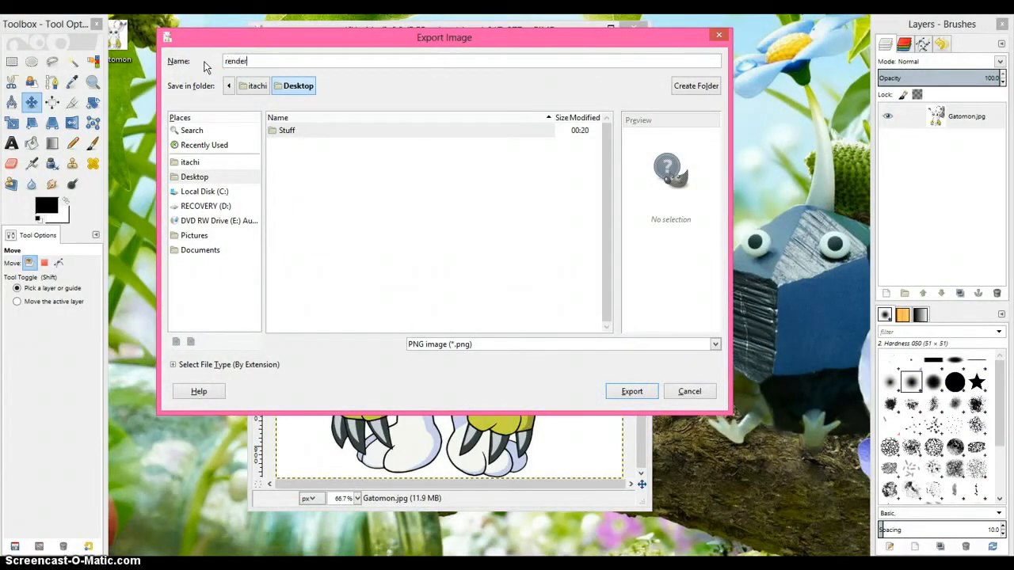
{"action": "type", "text": "1."}
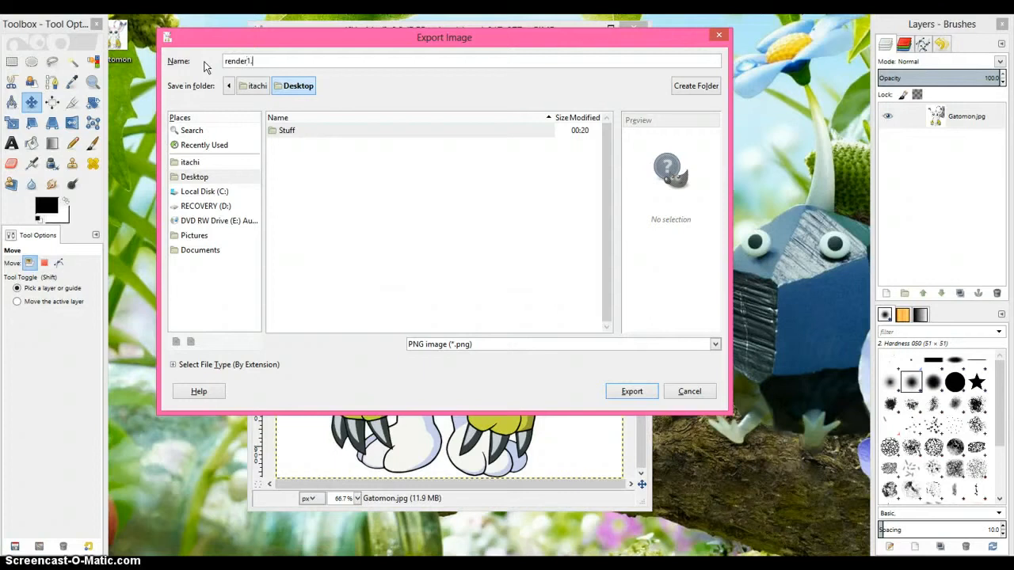
{"action": "mouse_move", "coordinate": [586, 347]}
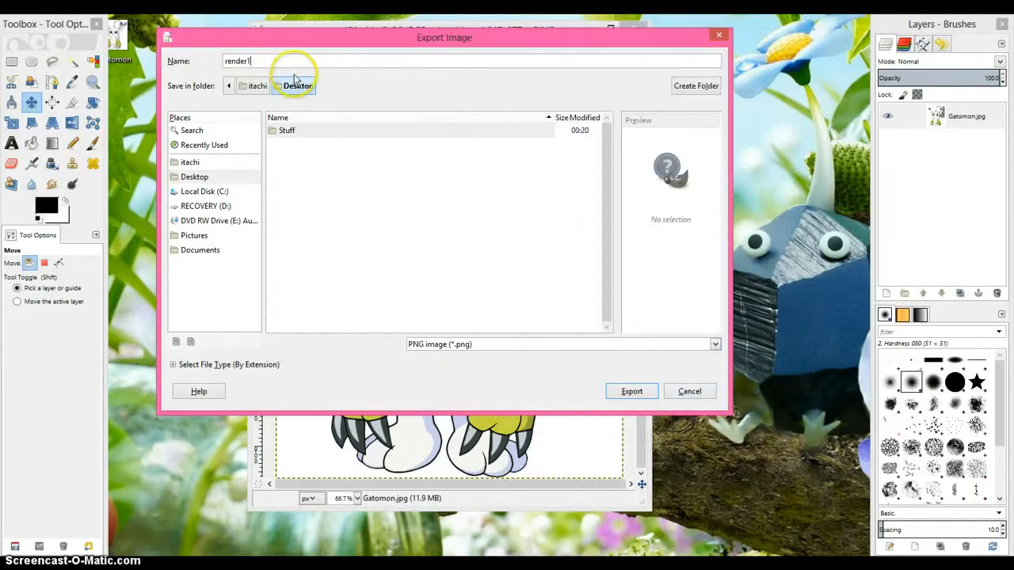
{"action": "type", "text": ".p"}
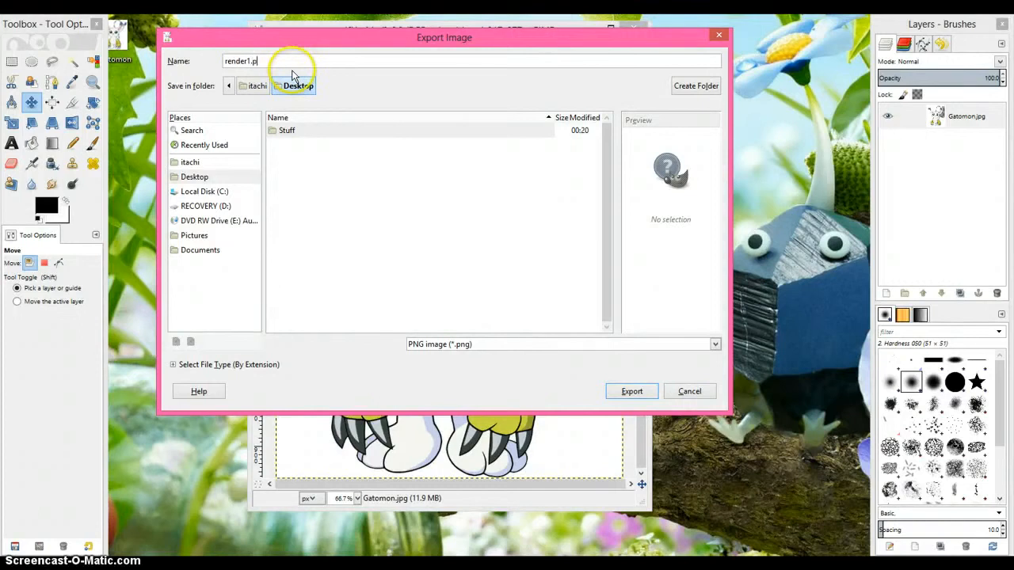
{"action": "left_click", "coordinate": [631, 391]}
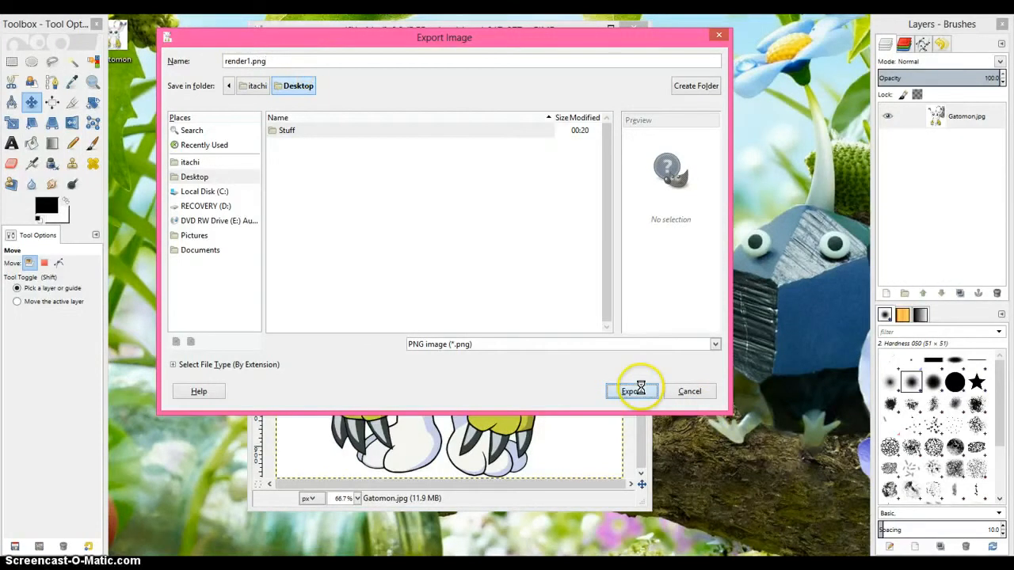
{"action": "left_click", "coordinate": [632, 390]}
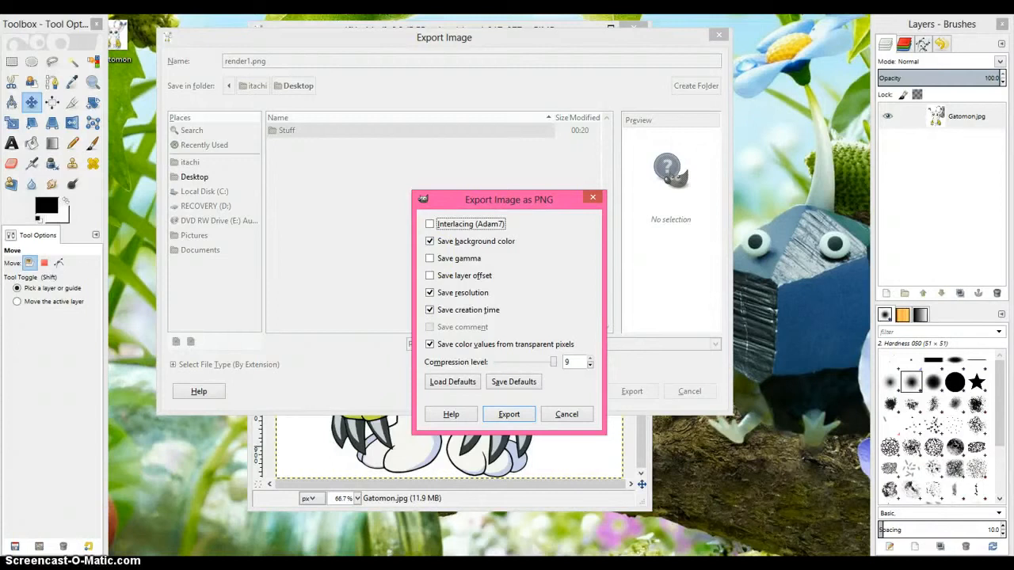
Confirm the PNG export of render1.png with interlacing left off.
{"action": "left_click", "coordinate": [430, 223]}
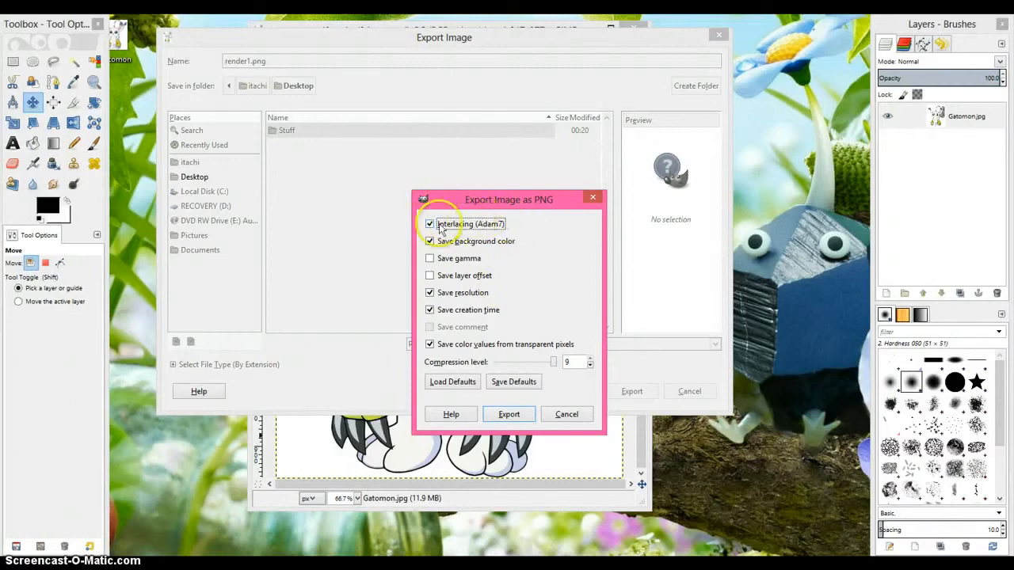
{"action": "left_click", "coordinate": [430, 223]}
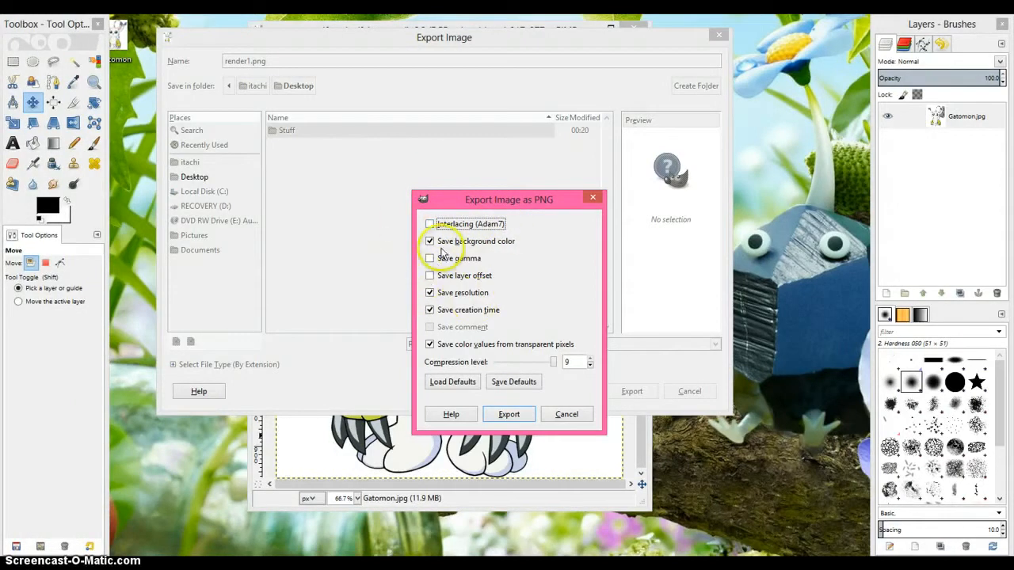
{"action": "mouse_move", "coordinate": [491, 299]}
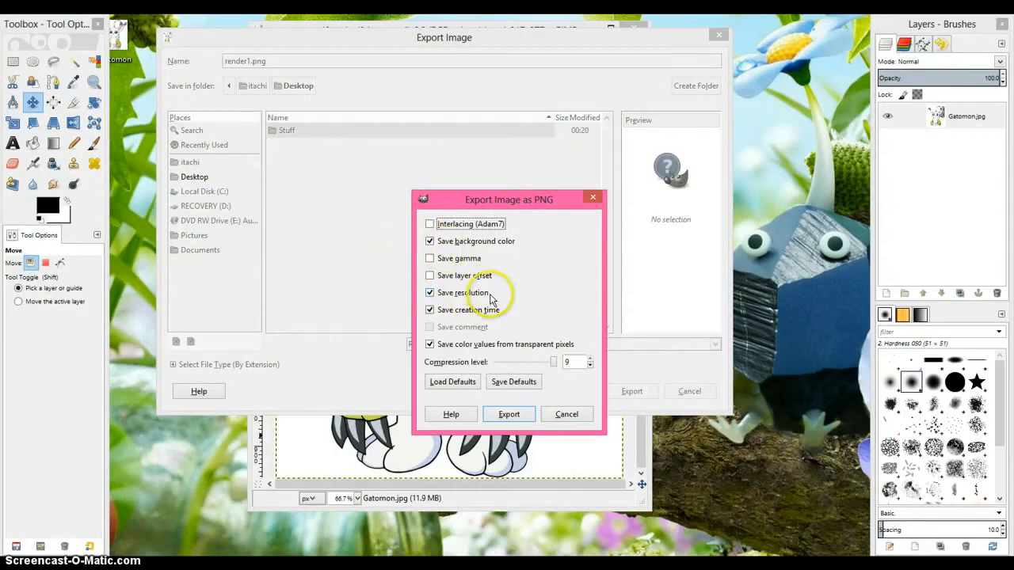
{"action": "mouse_move", "coordinate": [453, 333]}
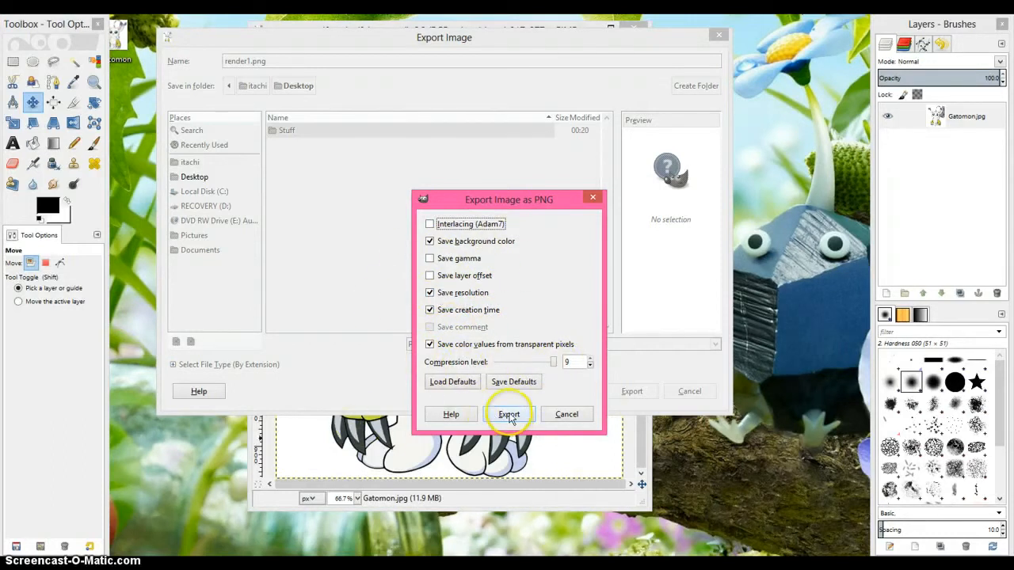
{"action": "left_click", "coordinate": [509, 413]}
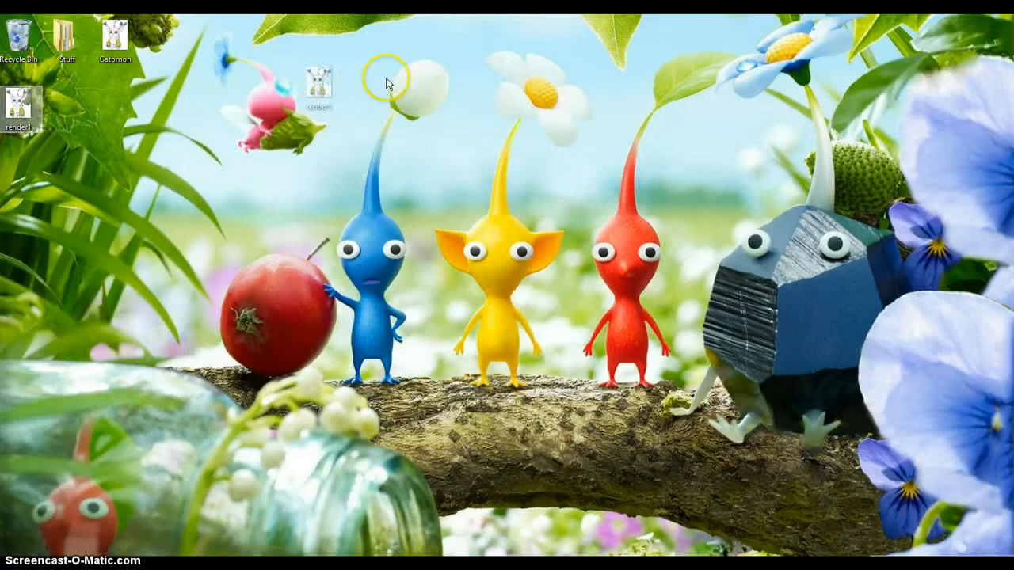
Move the render1 desktop icon to below the top row of icons.
{"action": "left_click_drag", "start_coordinate": [317, 87], "coordinate": [262, 103]}
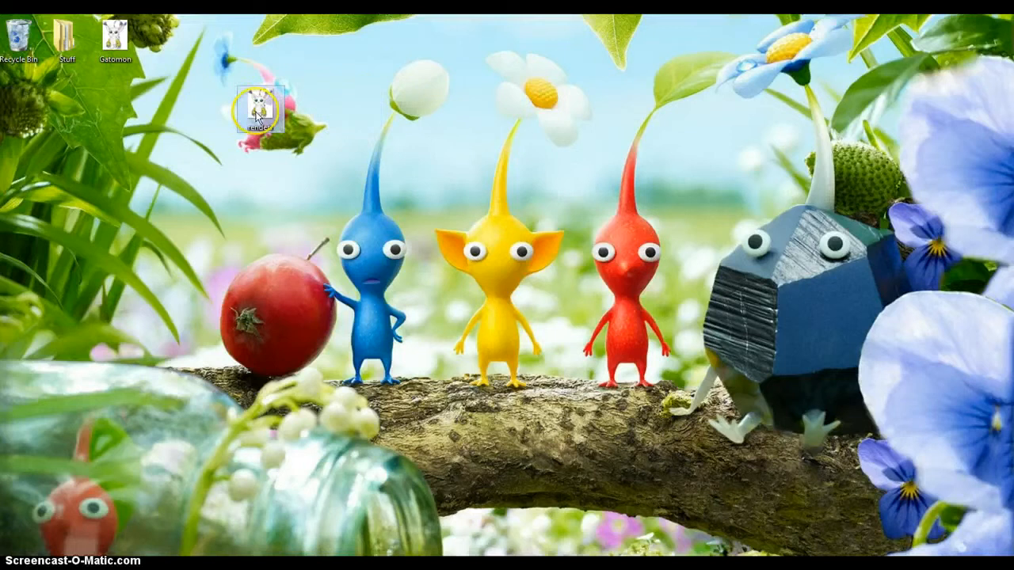
{"action": "left_click_drag", "start_coordinate": [261, 103], "coordinate": [214, 43]}
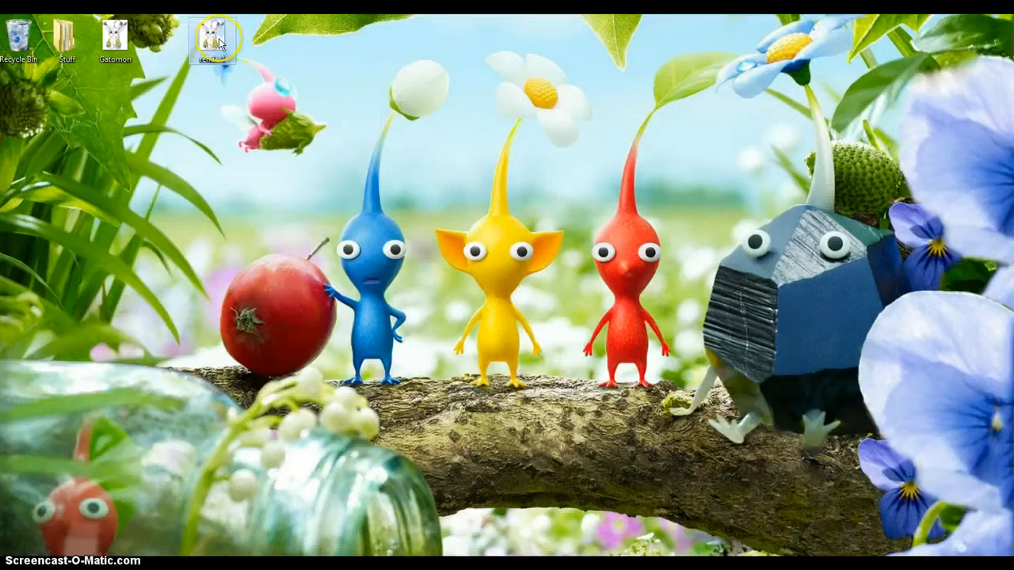
{"action": "left_click_drag", "start_coordinate": [210, 38], "coordinate": [163, 176]}
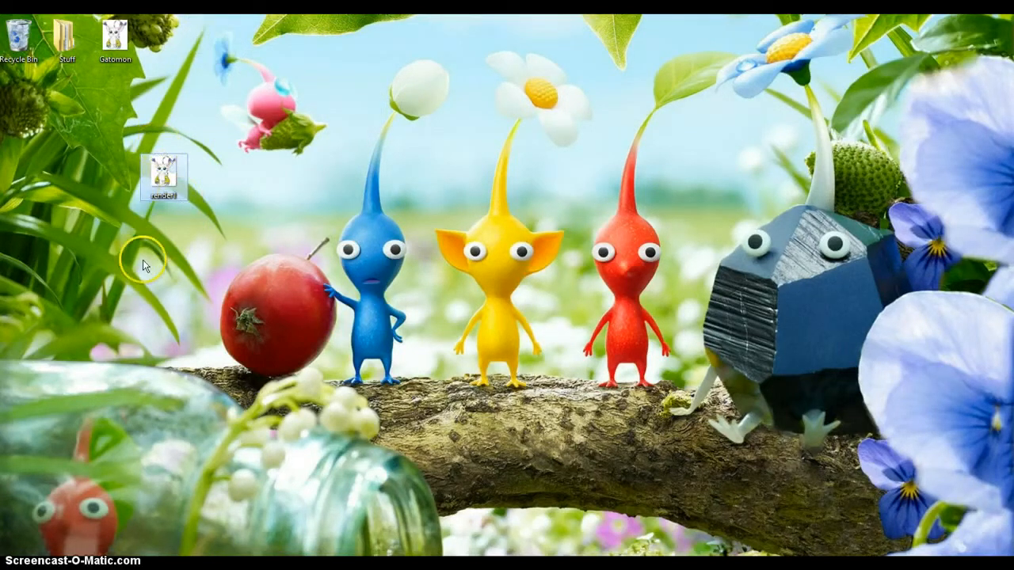
{"action": "mouse_move", "coordinate": [177, 265]}
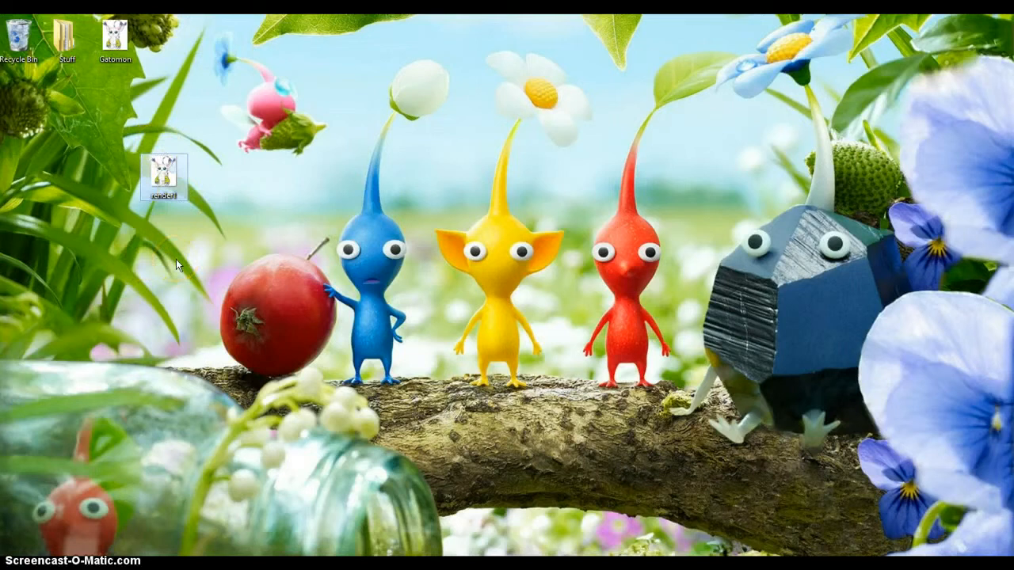